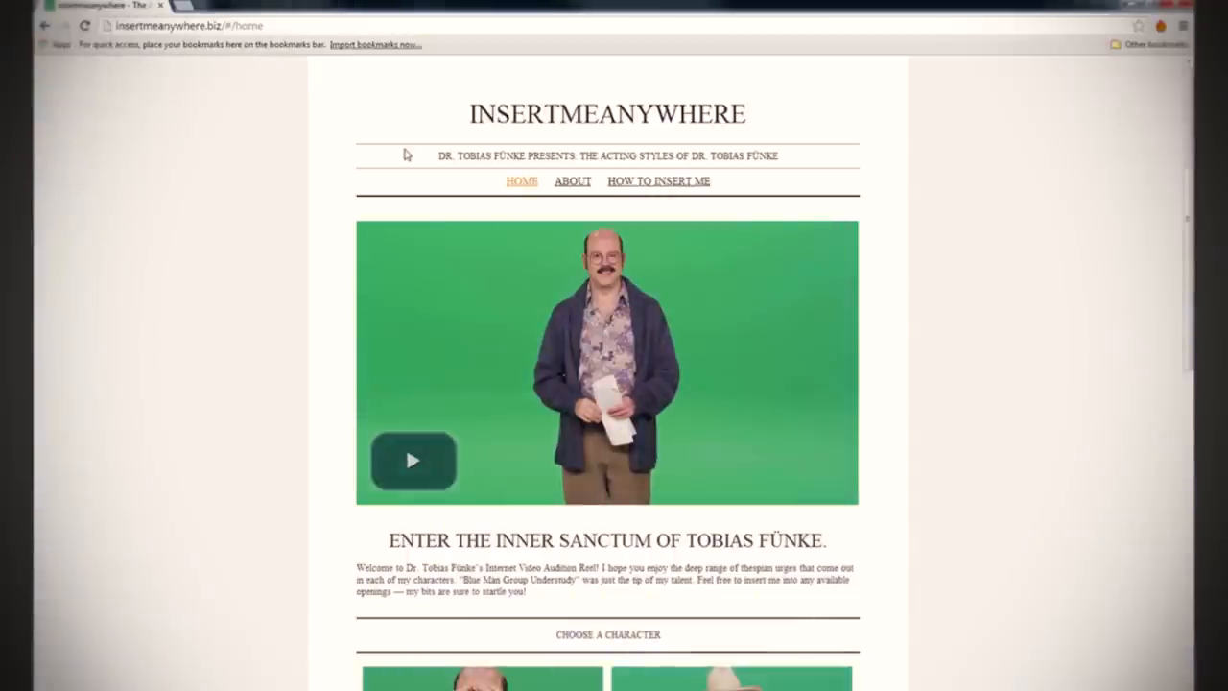
mouse_move(284, 117)
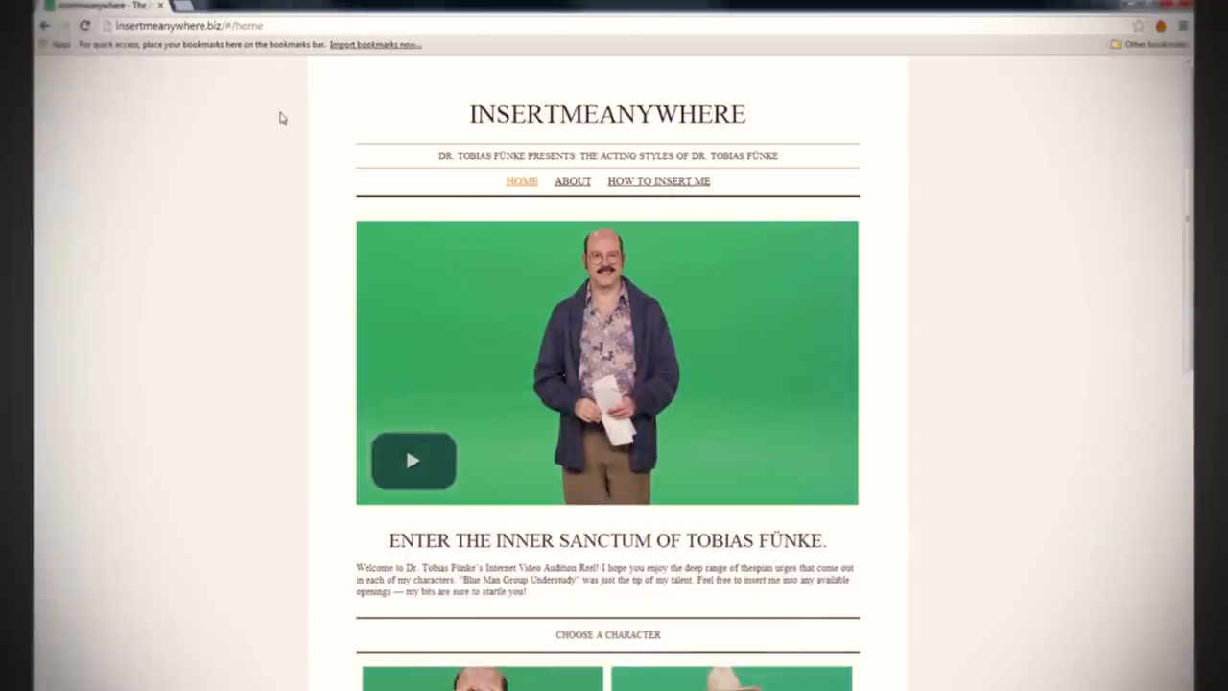
- Import the Two_Handed_Action_1080 .mov clip and create a composition from it, confirming its settings
scroll(down, 3)
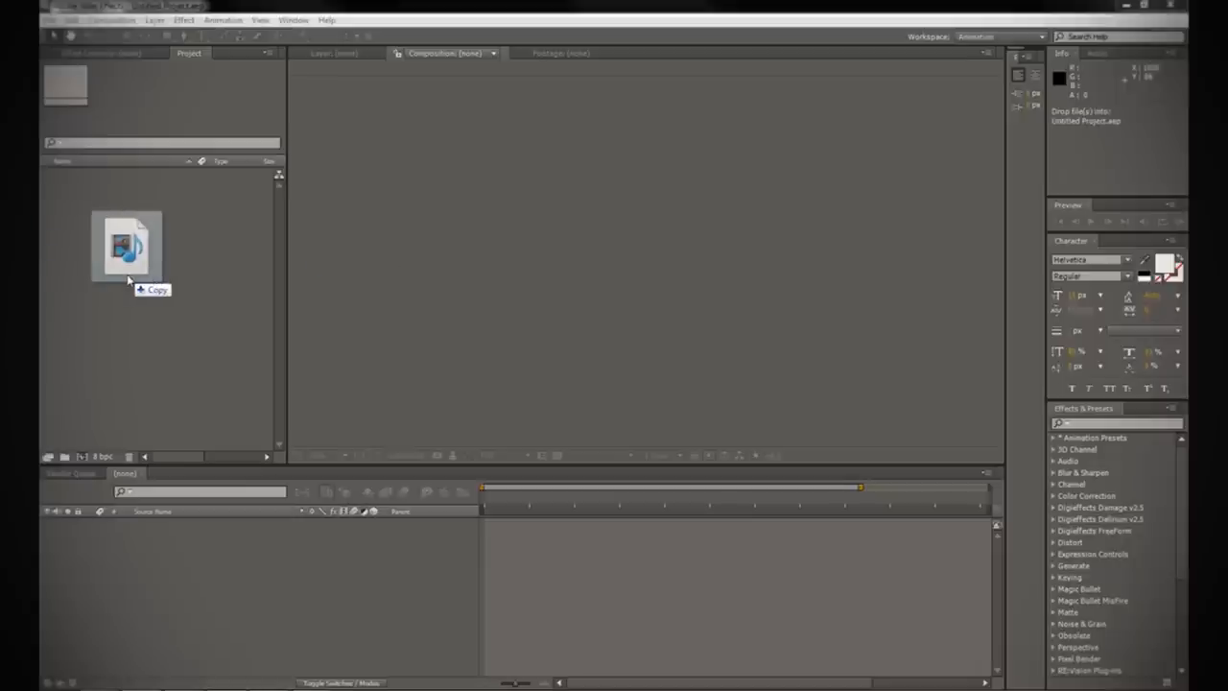
click(126, 246)
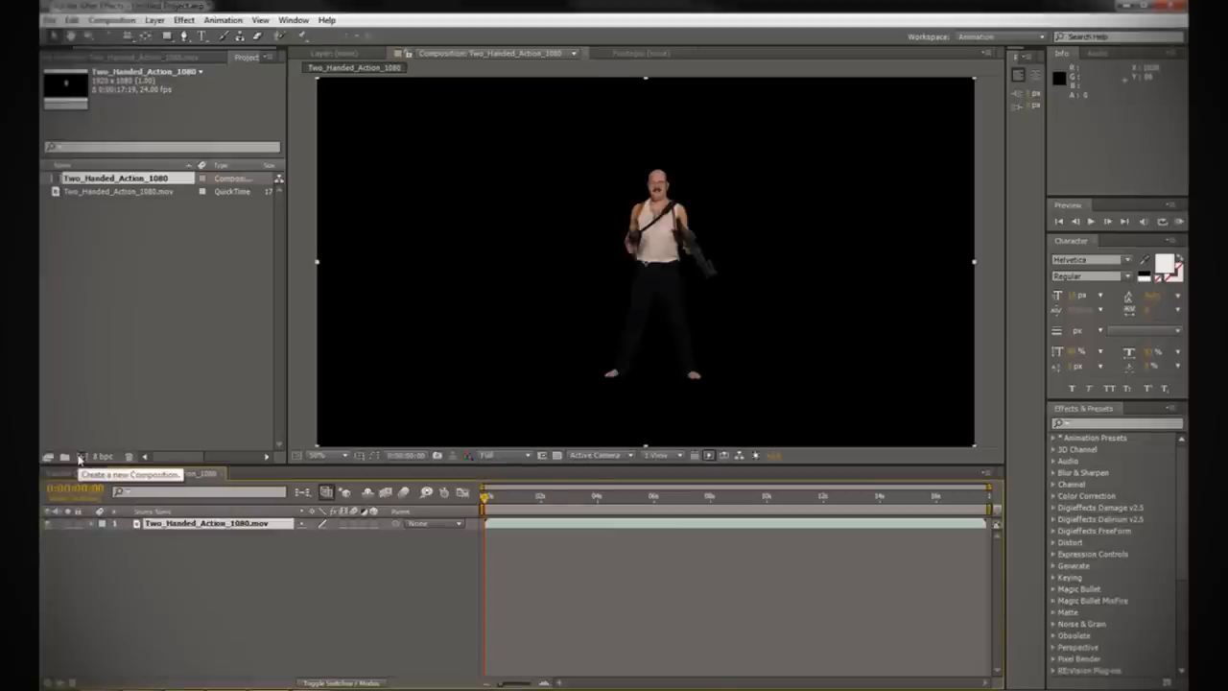
click(81, 457)
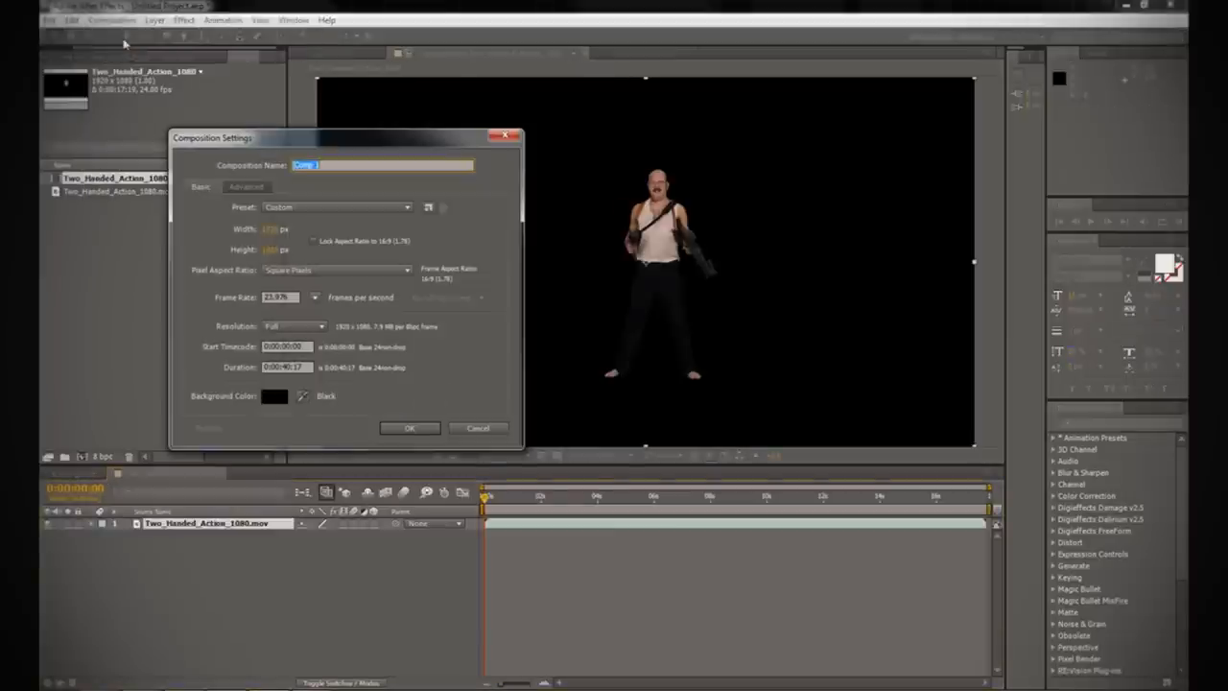
click(409, 428)
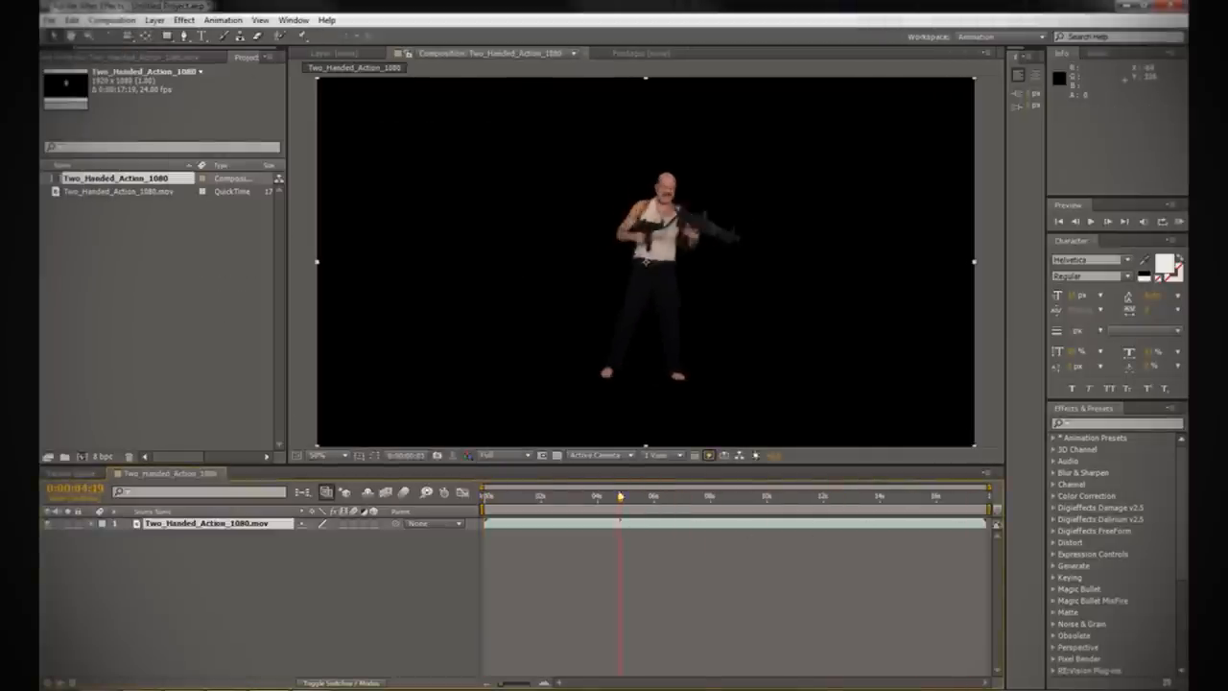
- Reveal the character layer's Transform properties and edit its Position value
click(103, 534)
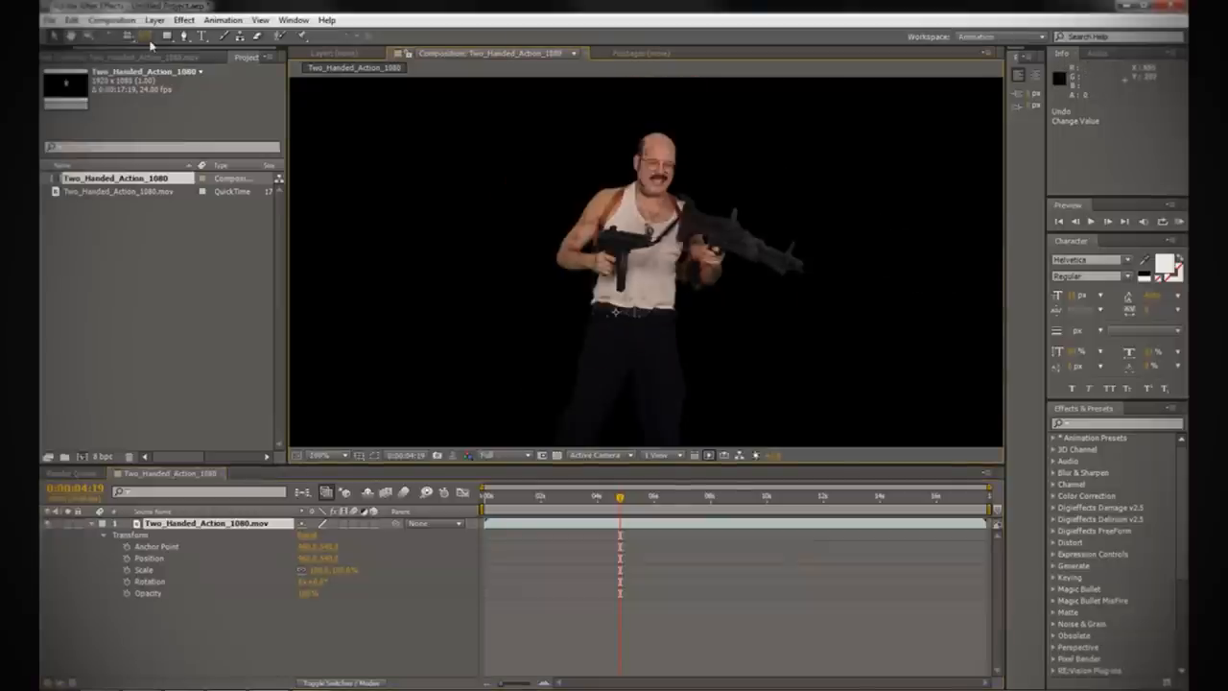
mouse_move(146, 37)
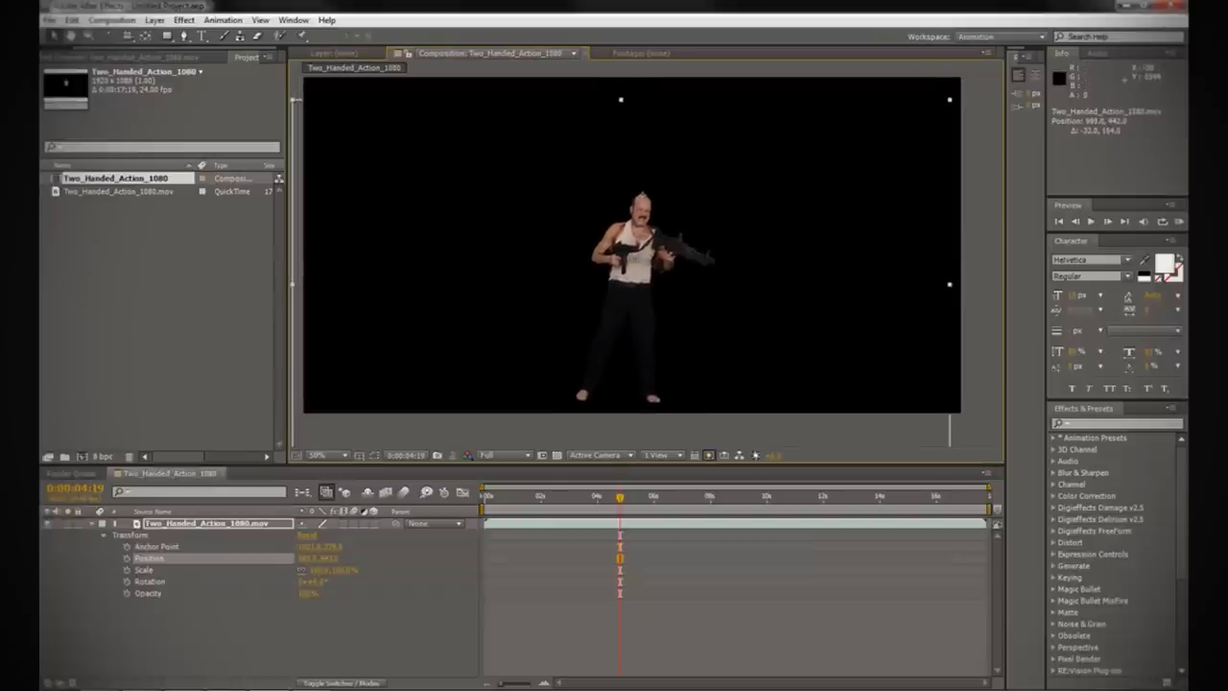
double_click(334, 568)
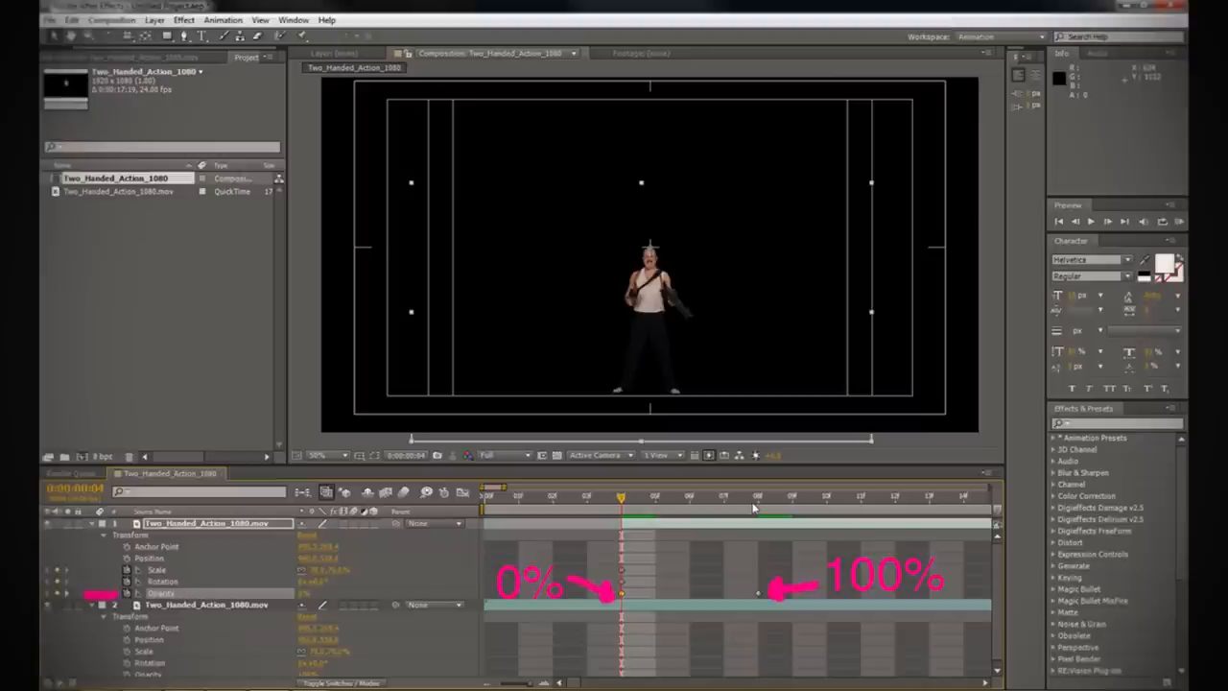
- Set an Opacity keyframe on the tilted duplicate layer so it fades in from 0% to 100%
click(758, 495)
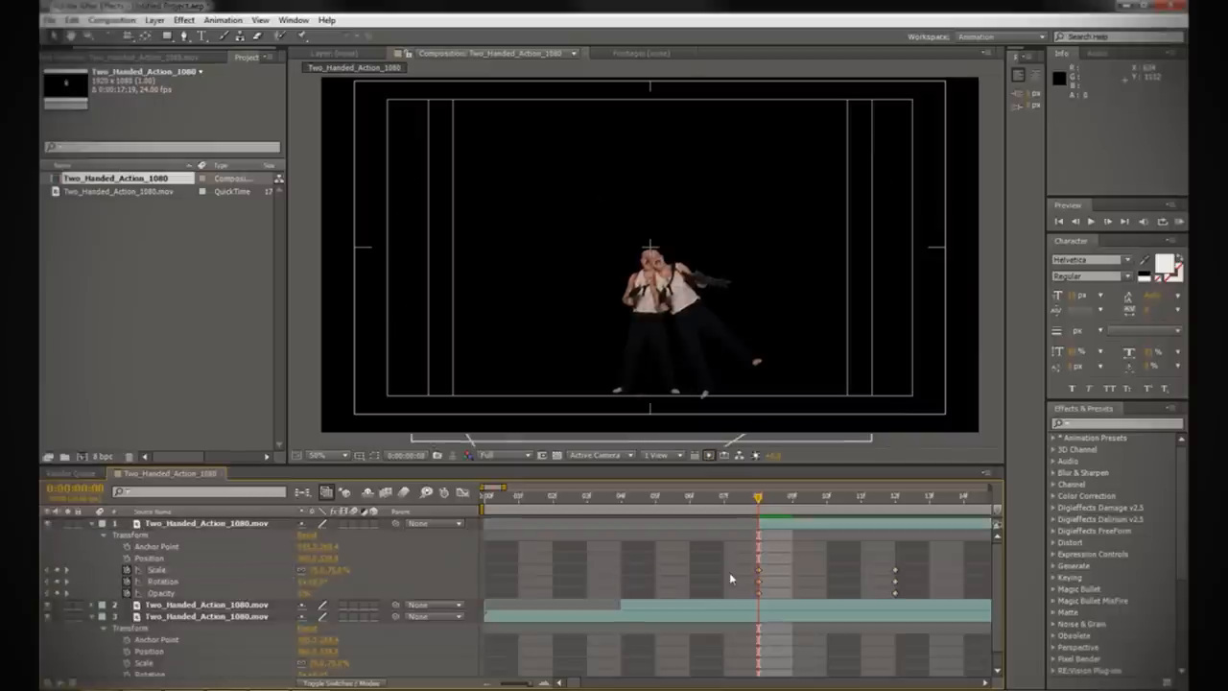
click(207, 522)
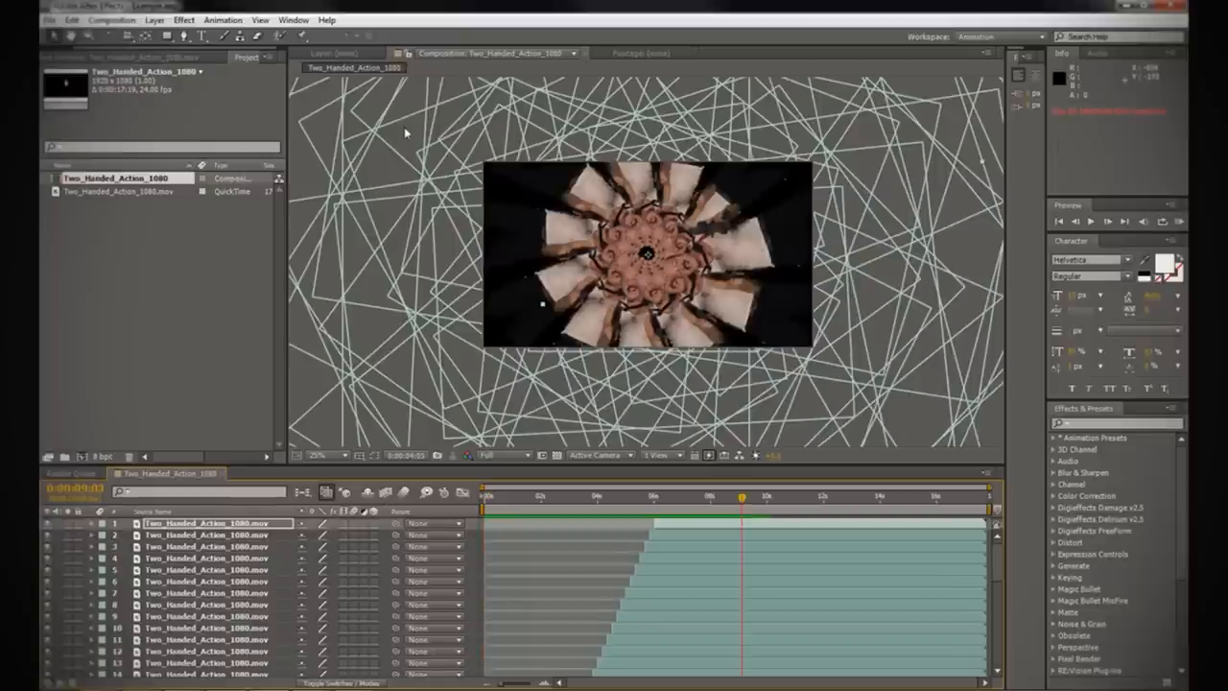
- Apply Effect > Magic Bullet > Looks to the adjustment layer over the kaleidoscope wheel
click(154, 20)
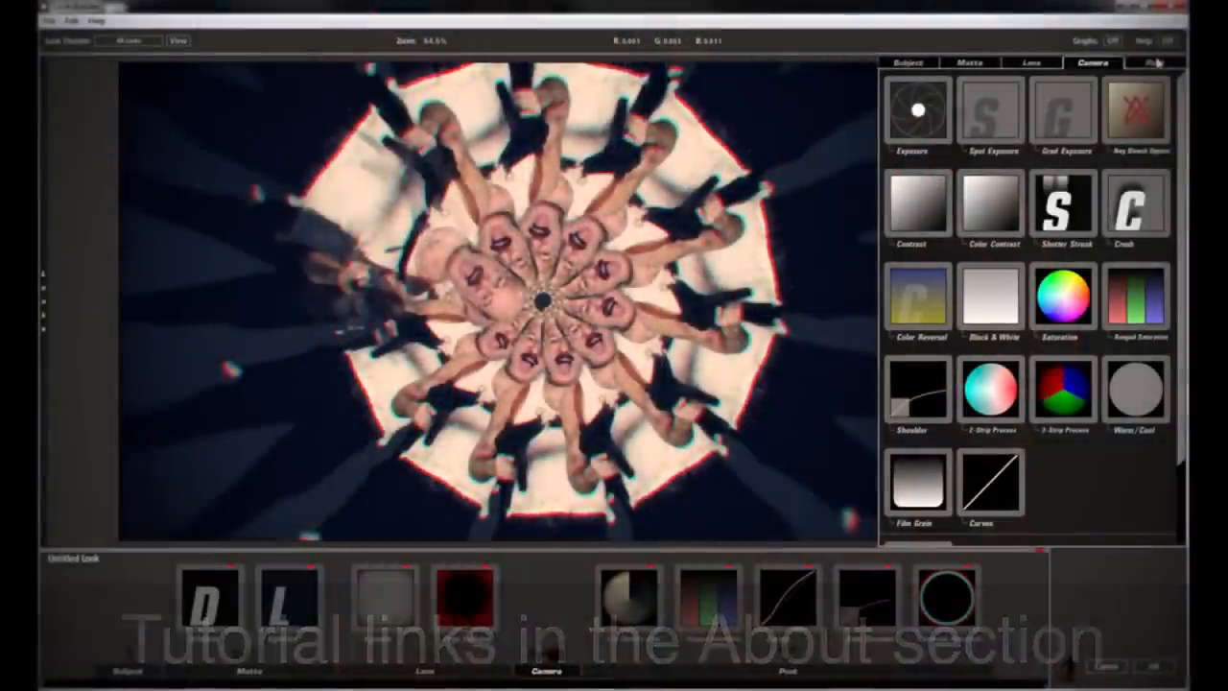
- Add Chromatic Aberration from the tools drawer into the look's tool chain
click(906, 61)
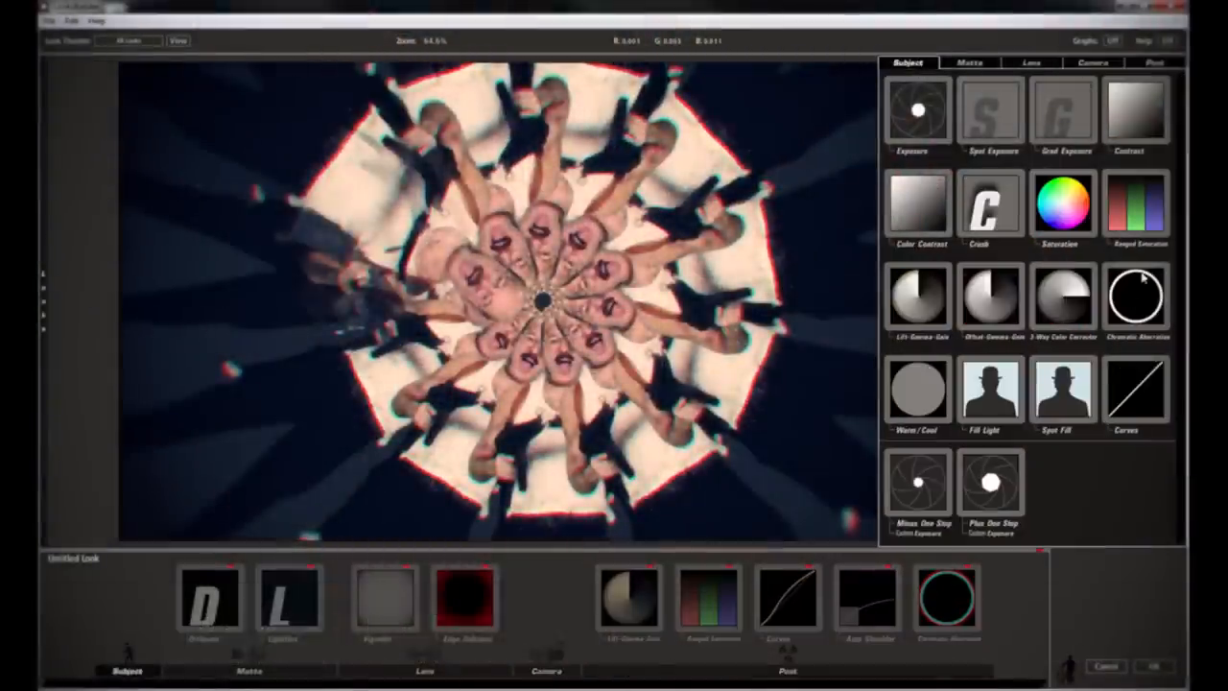
click(948, 599)
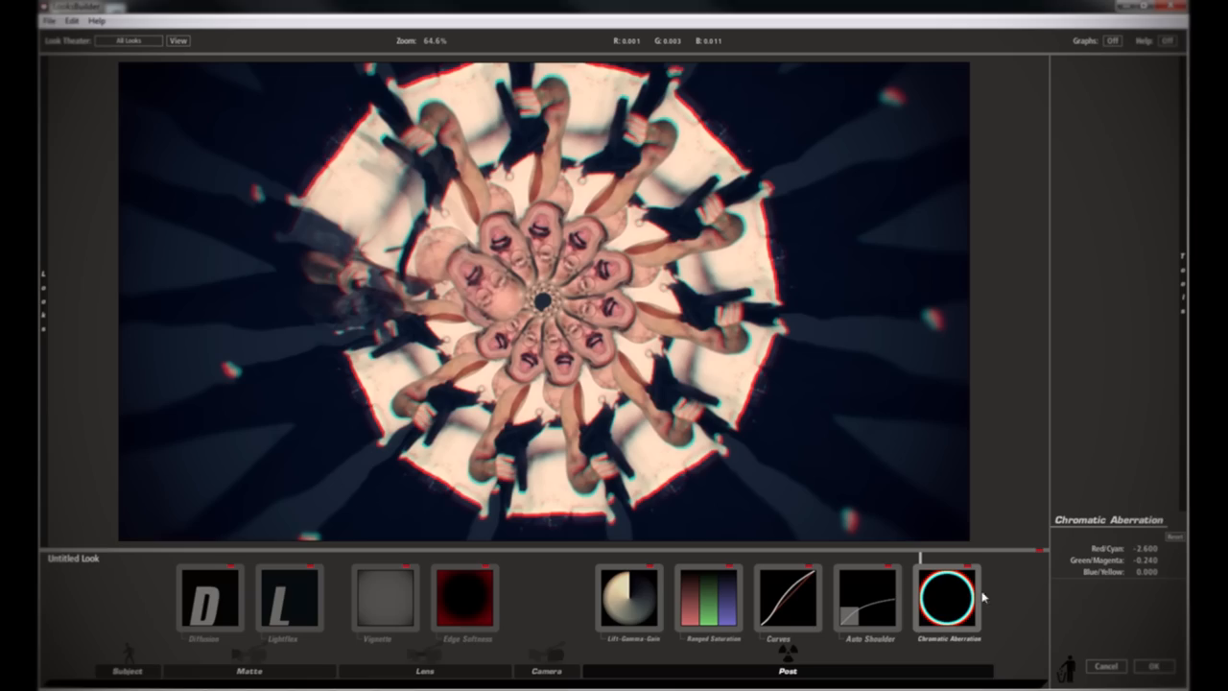
click(948, 599)
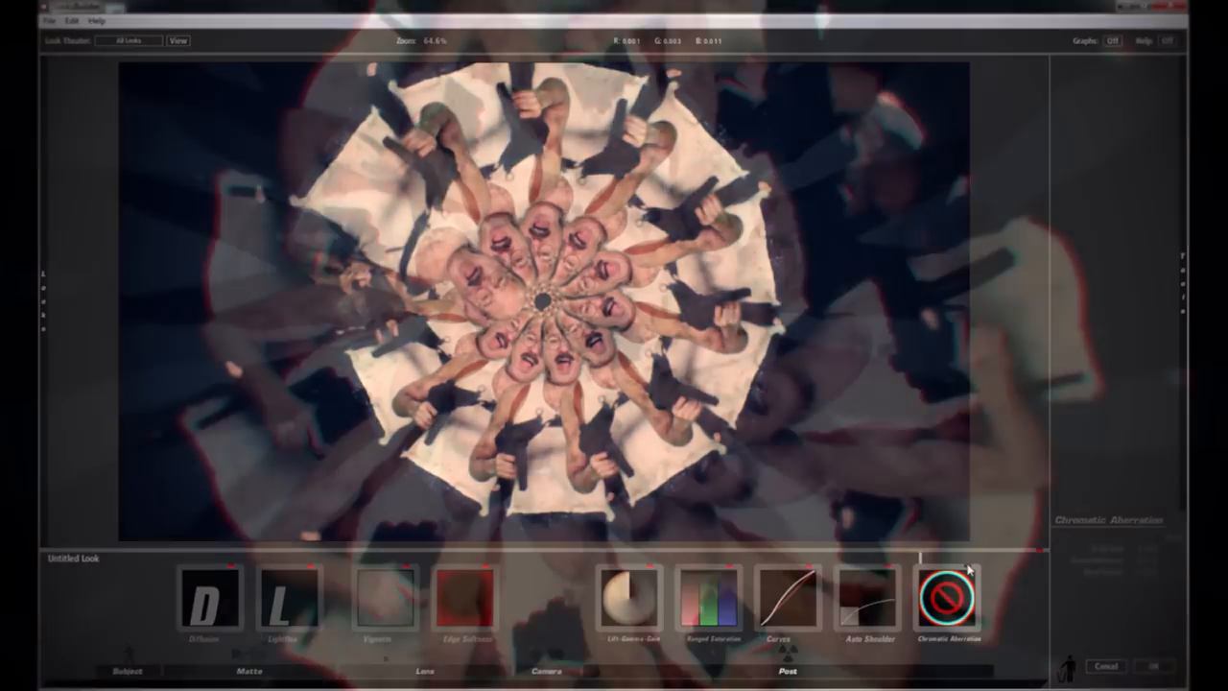